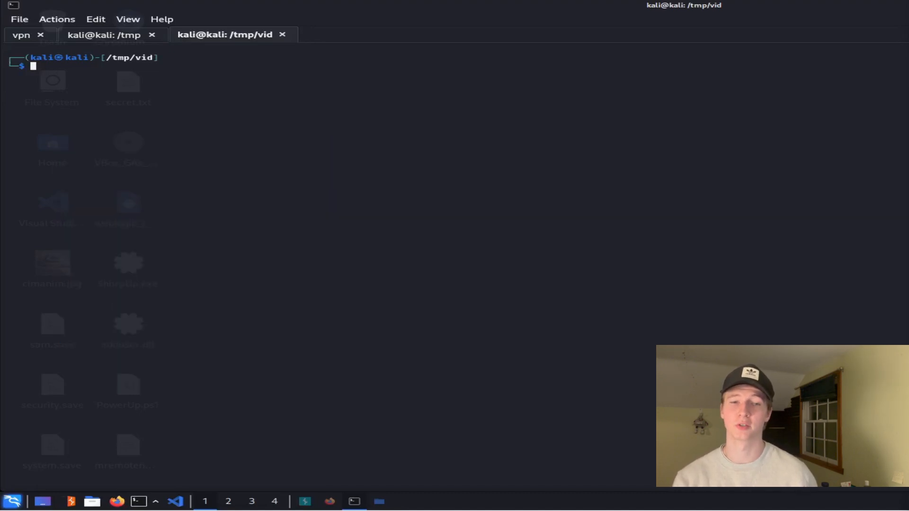
type("setoolkit")
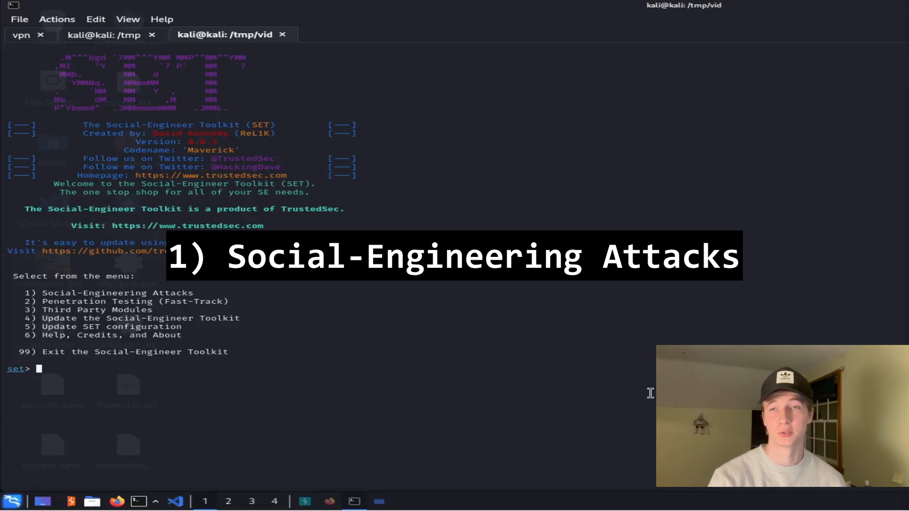
type("1")
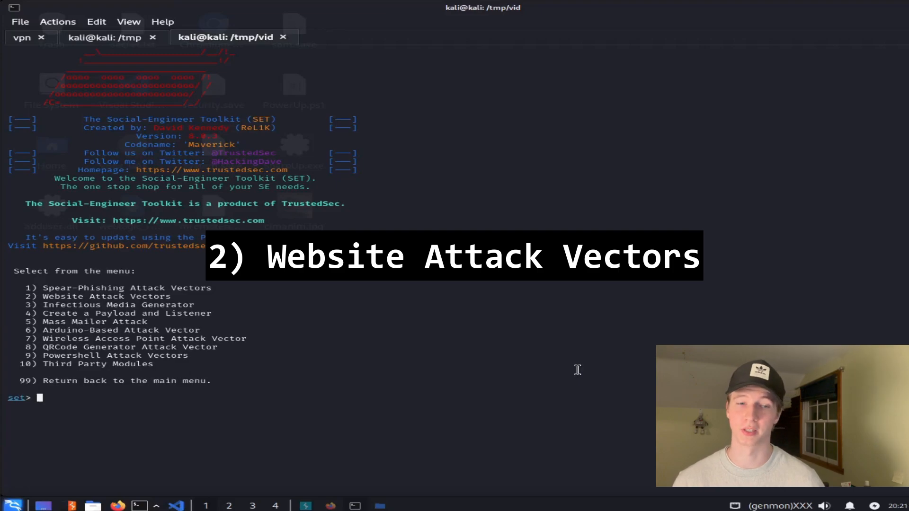
type("2")
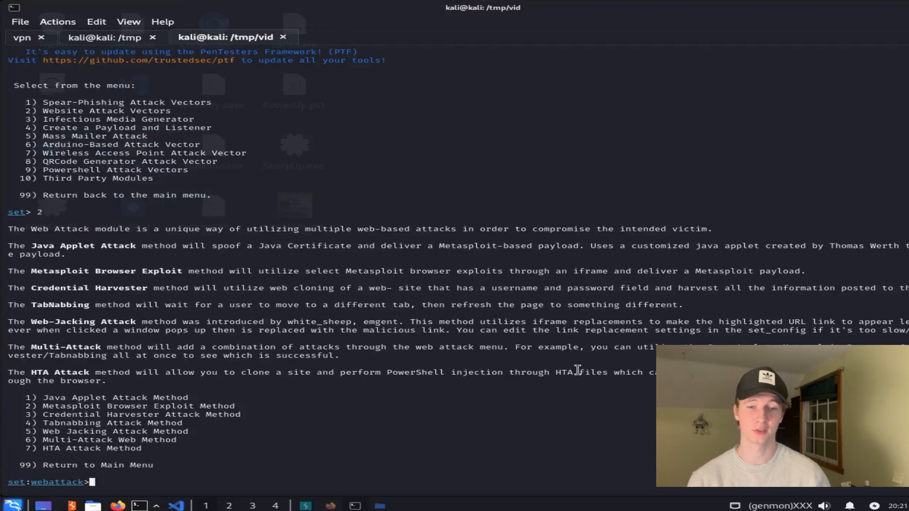
type("3")
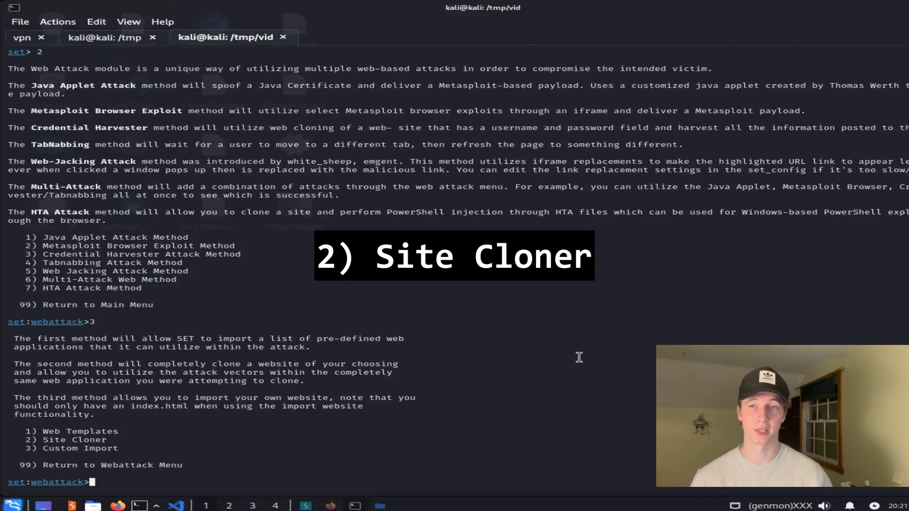
type("2")
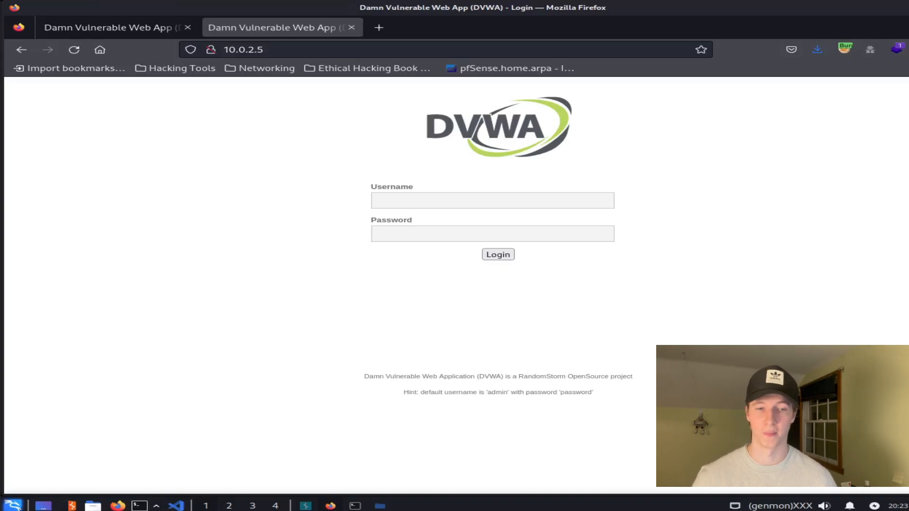
type("admin")
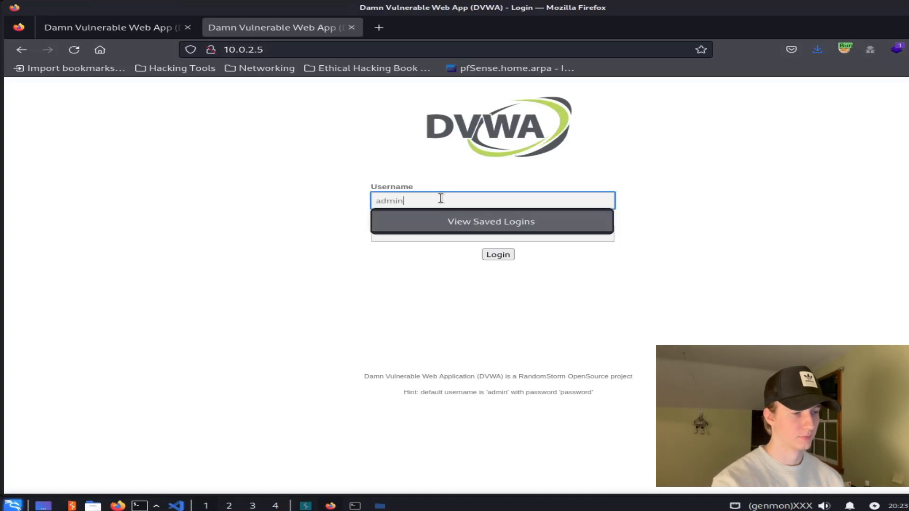